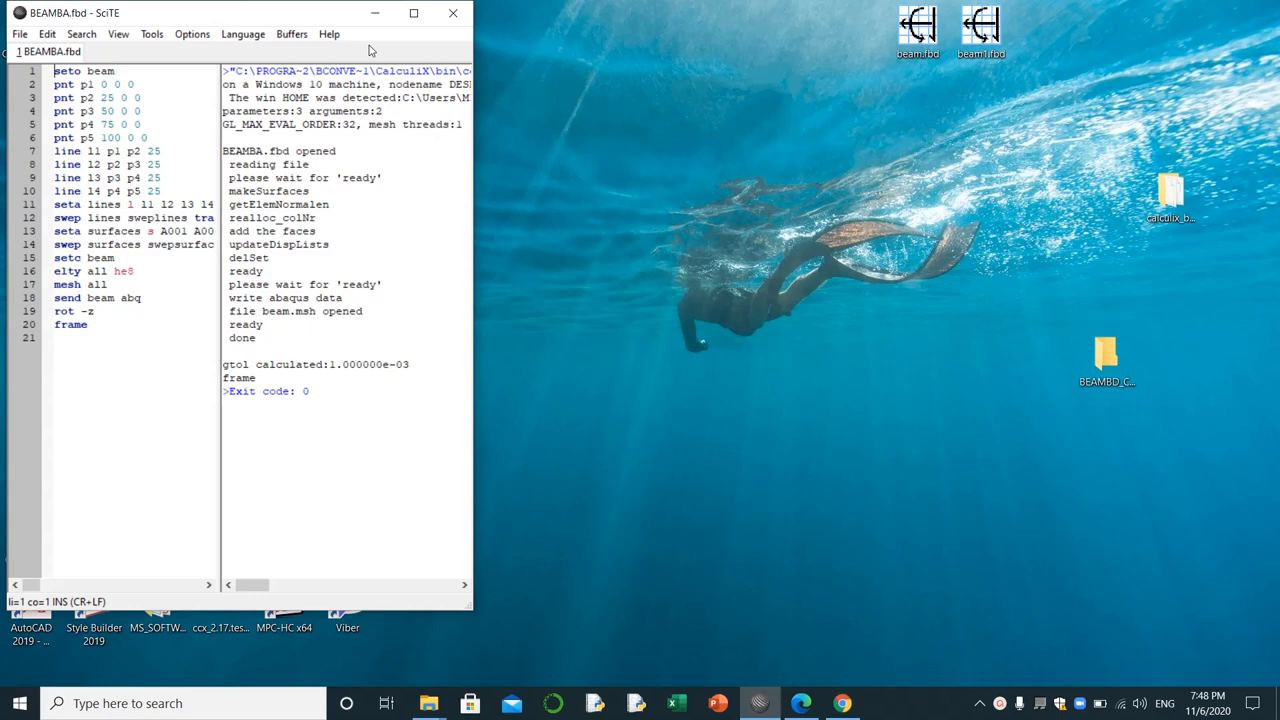
Open the file-opening window from the File menu to pick fixed_123.bou
click(18, 33)
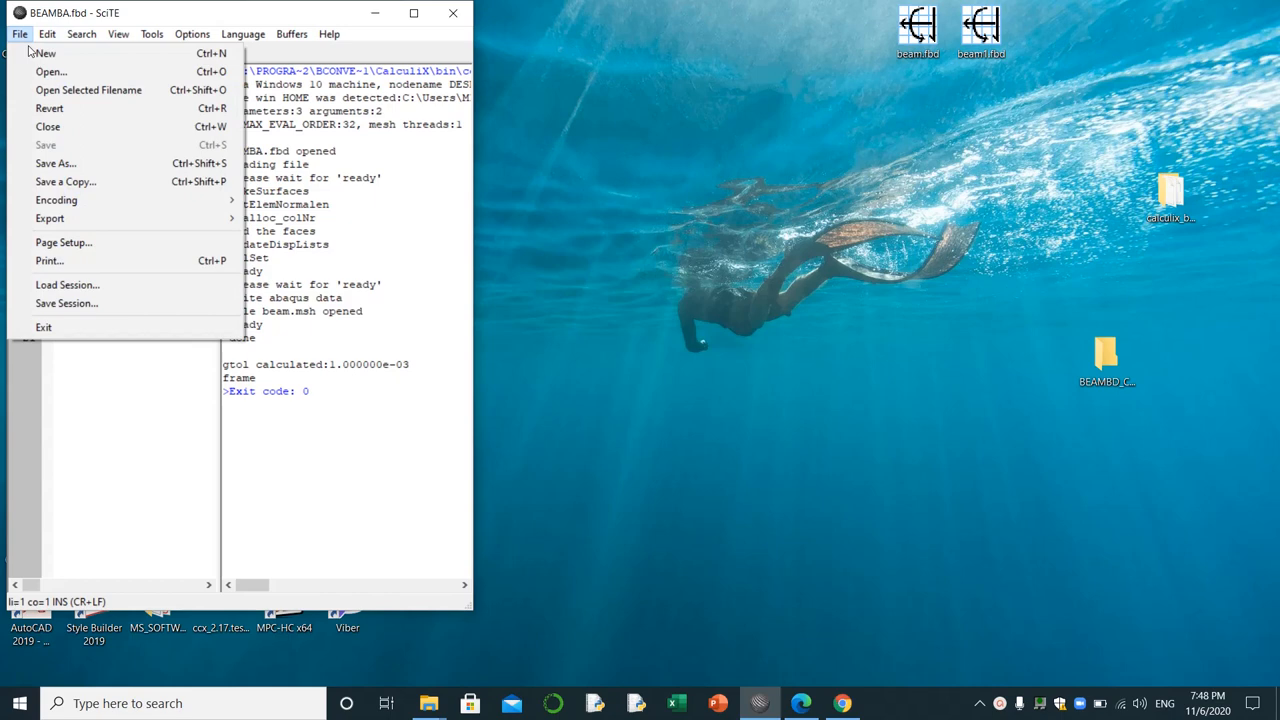
click(51, 71)
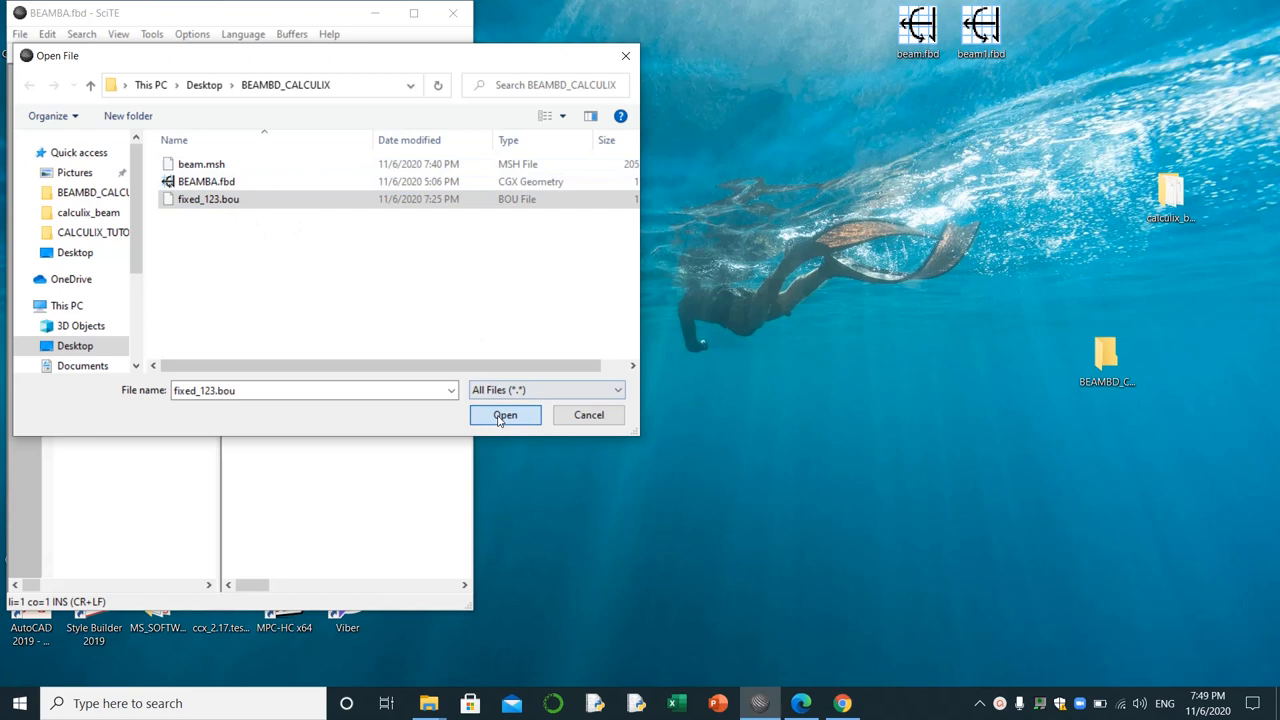
Load fixed_123.bou from the BEAMBD_CALCULIX folder into a new tab
click(505, 415)
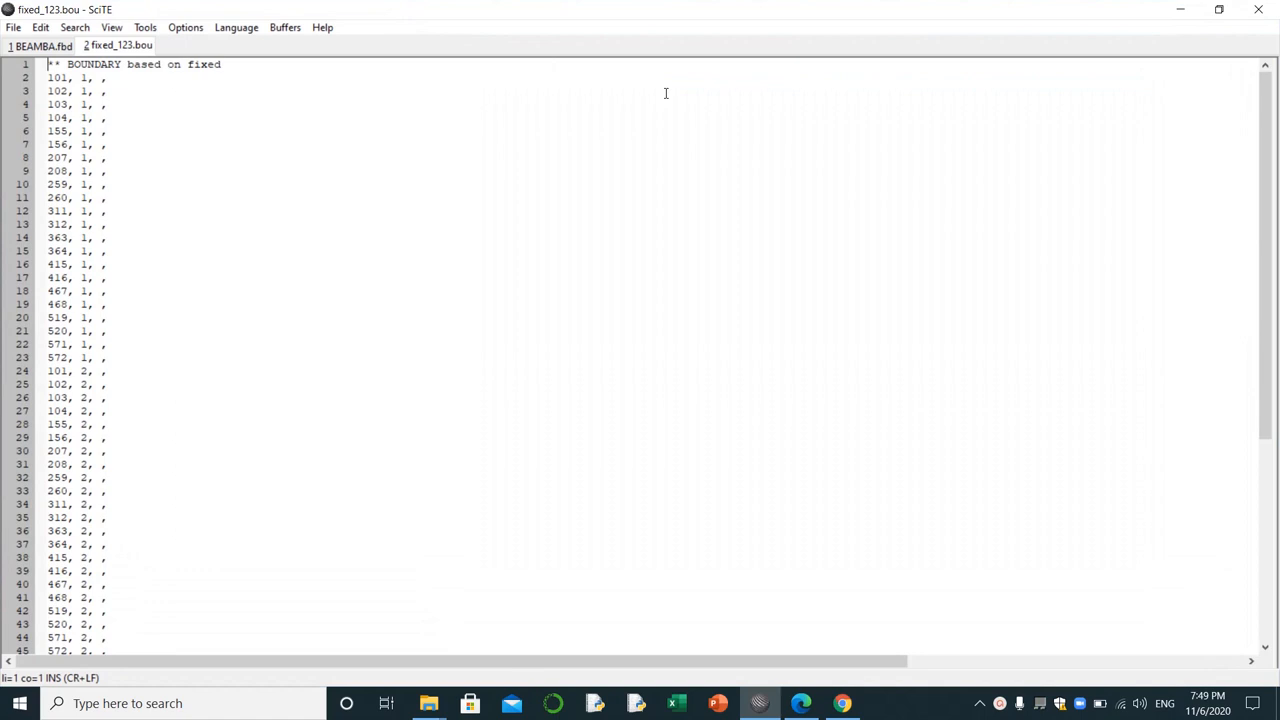
mouse_move(1251, 108)
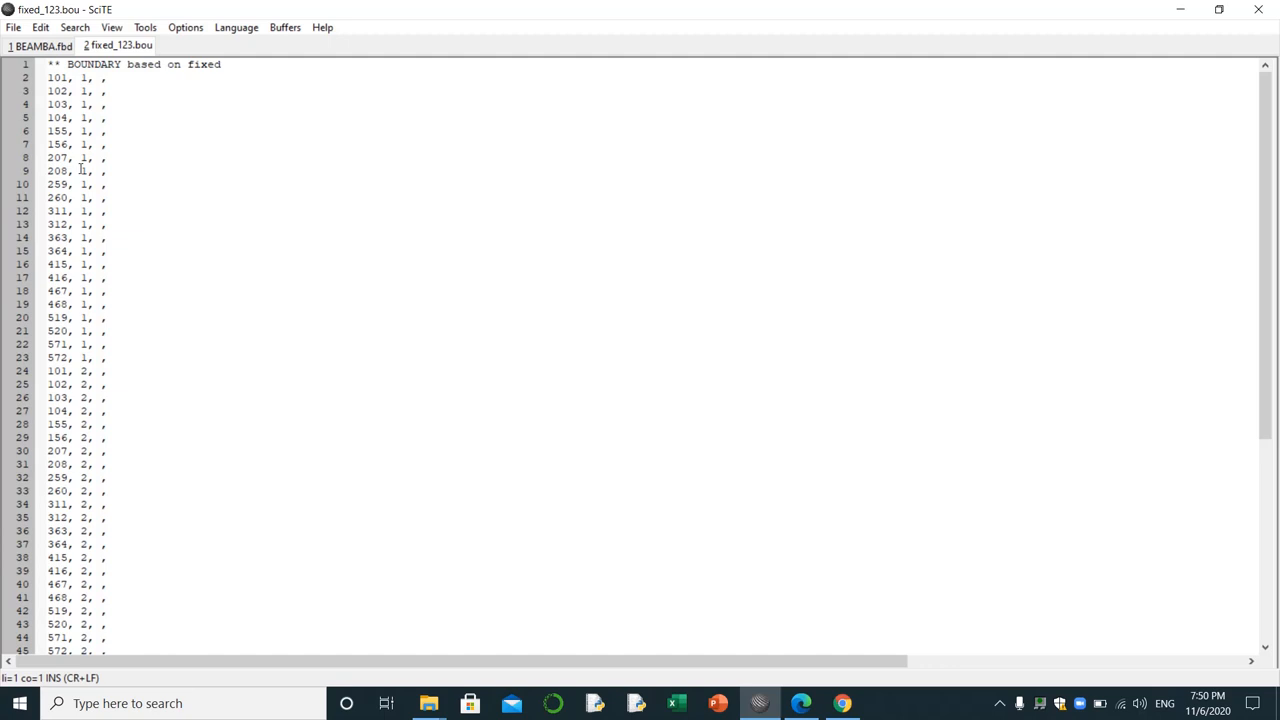
Select the direction-2 BOUNDARY entries on lines 24–45
click(48, 371)
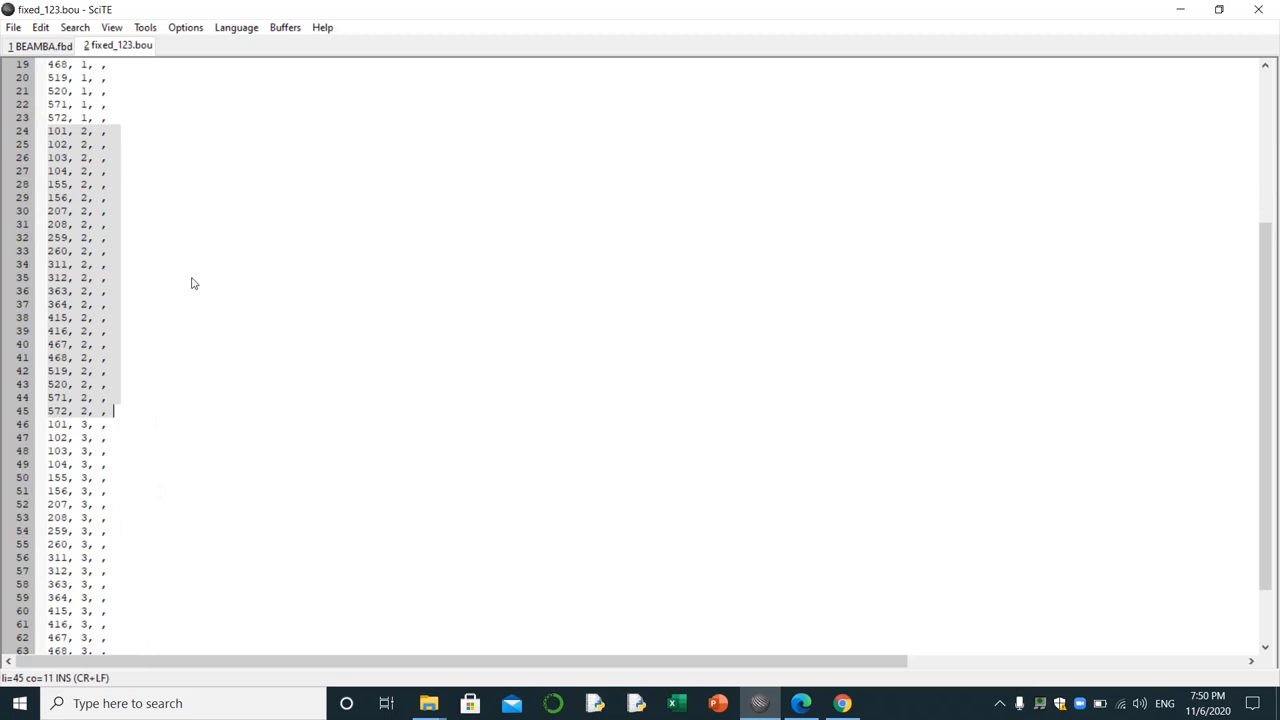
mouse_move(78, 177)
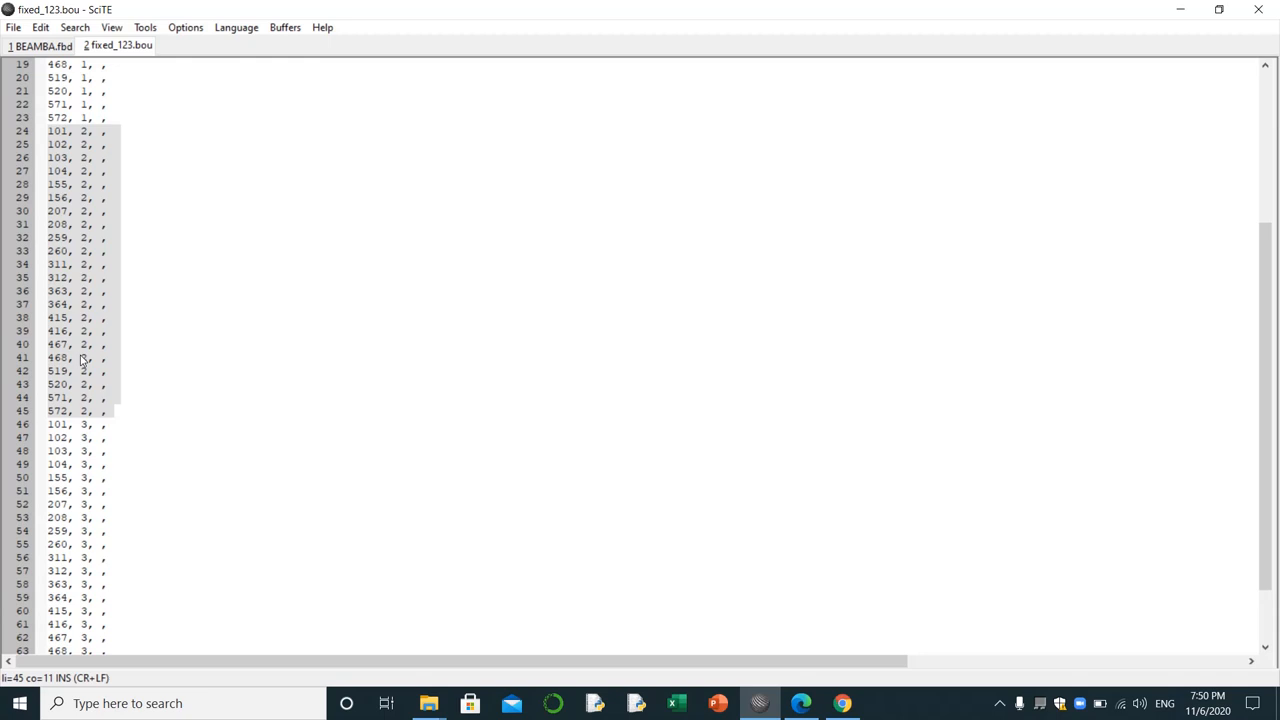
mouse_move(84, 90)
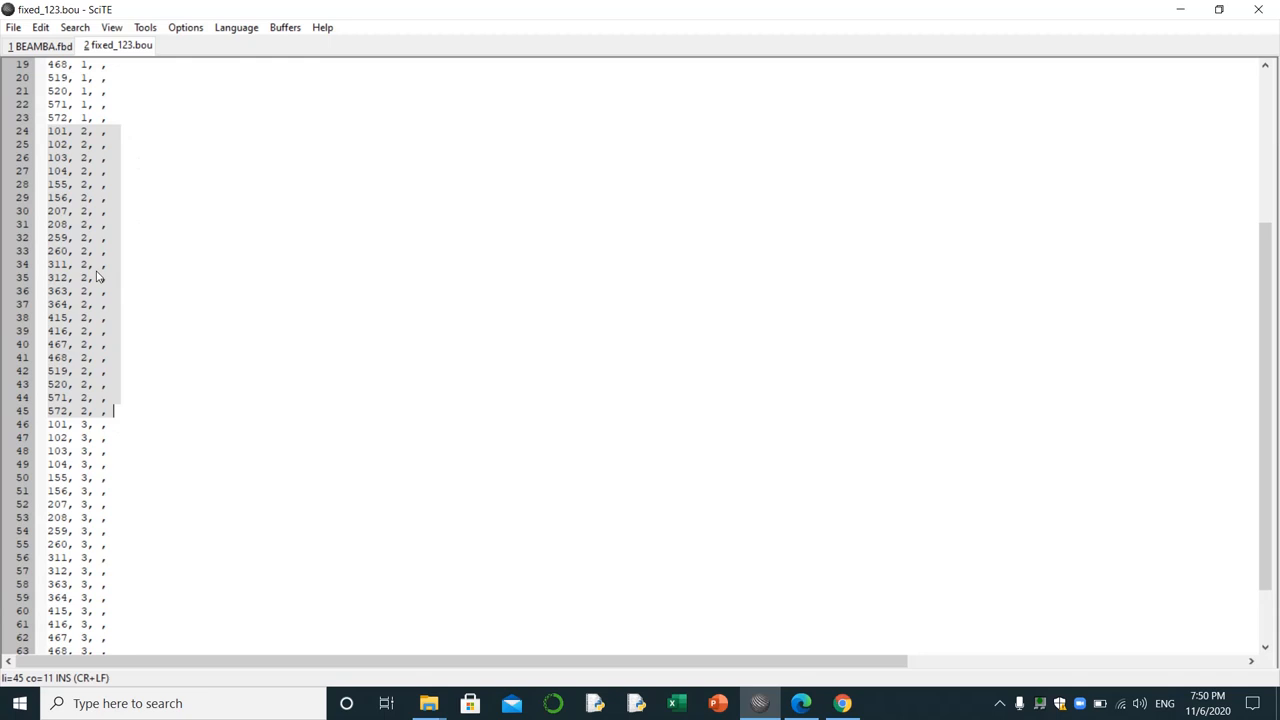
mouse_move(112, 152)
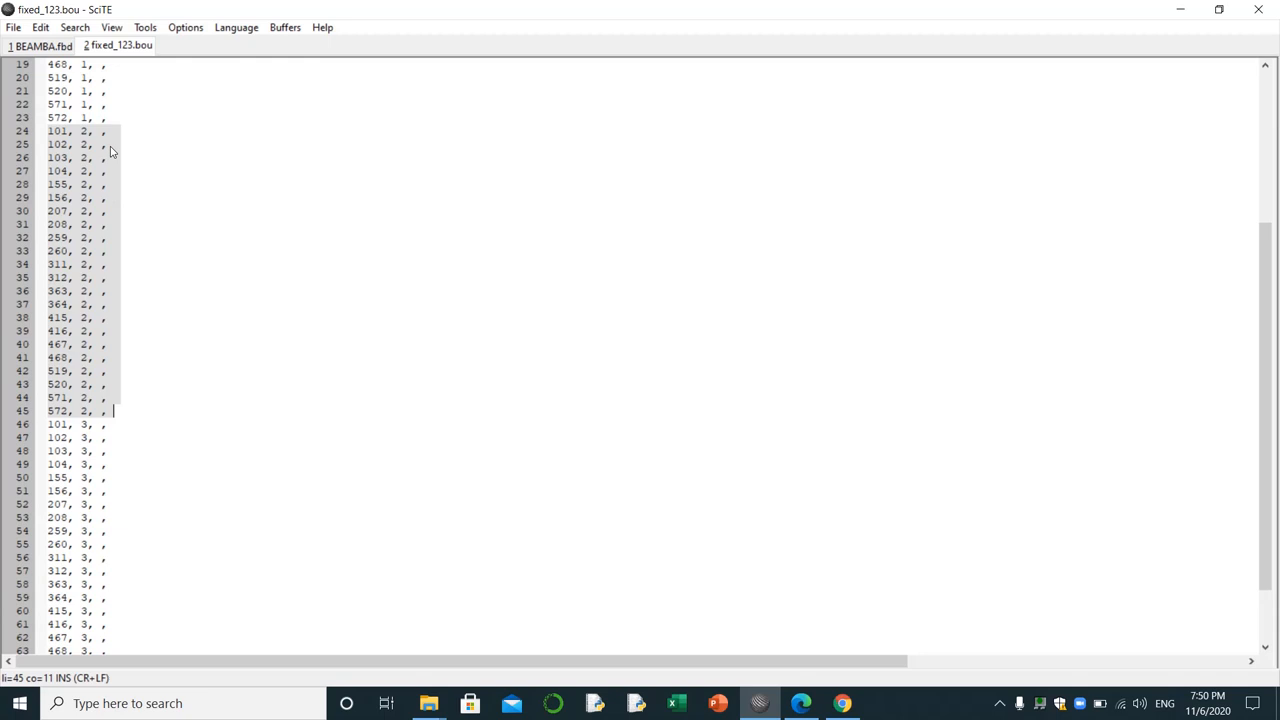
mouse_move(127, 234)
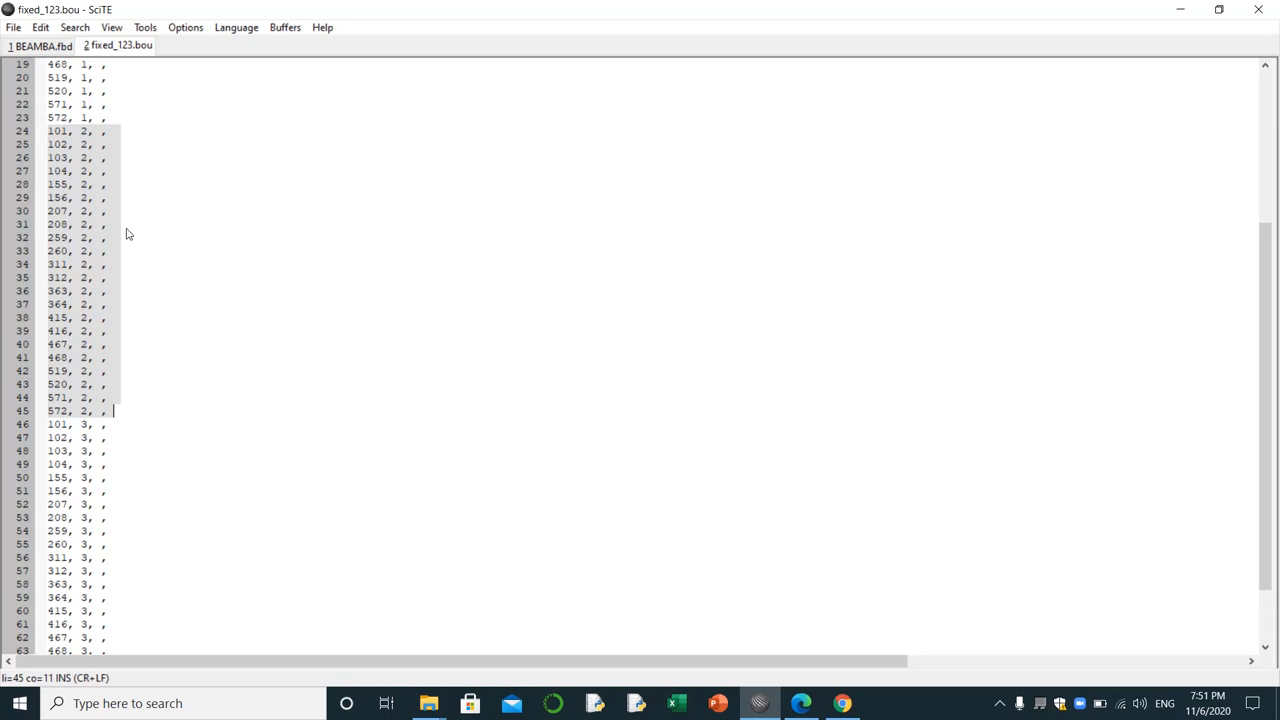
mouse_move(1207, 9)
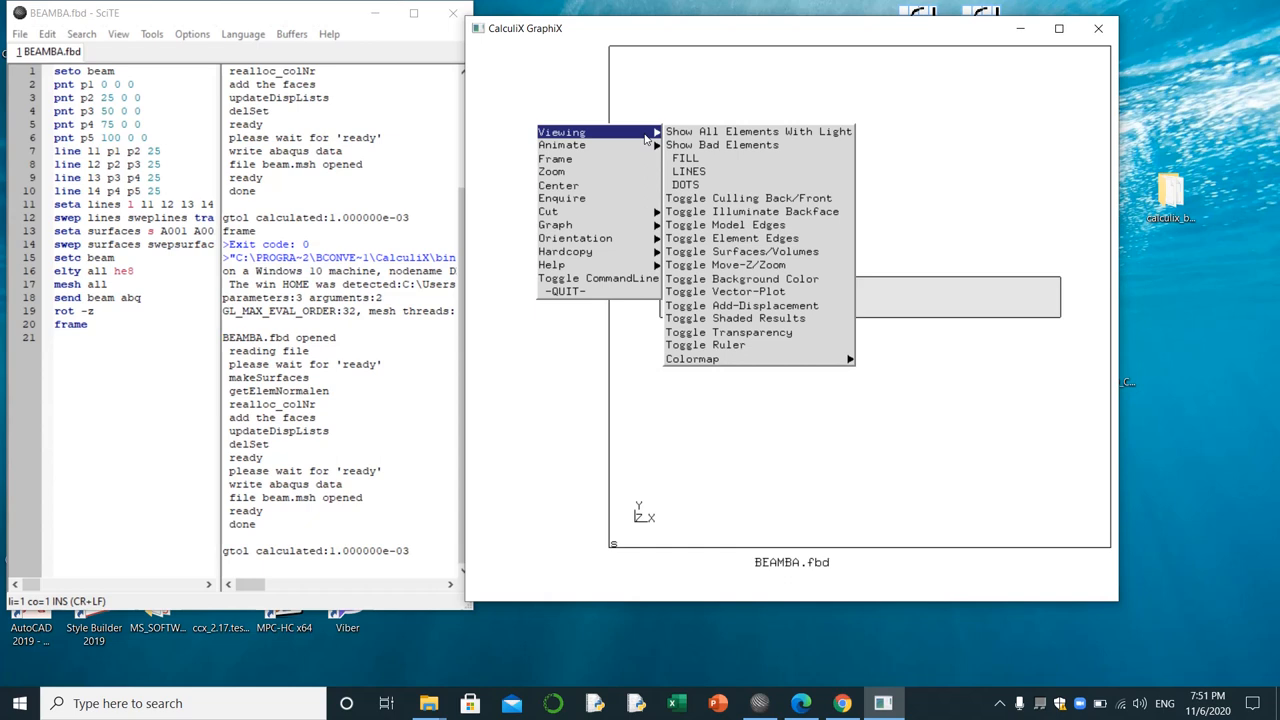
mouse_move(740, 225)
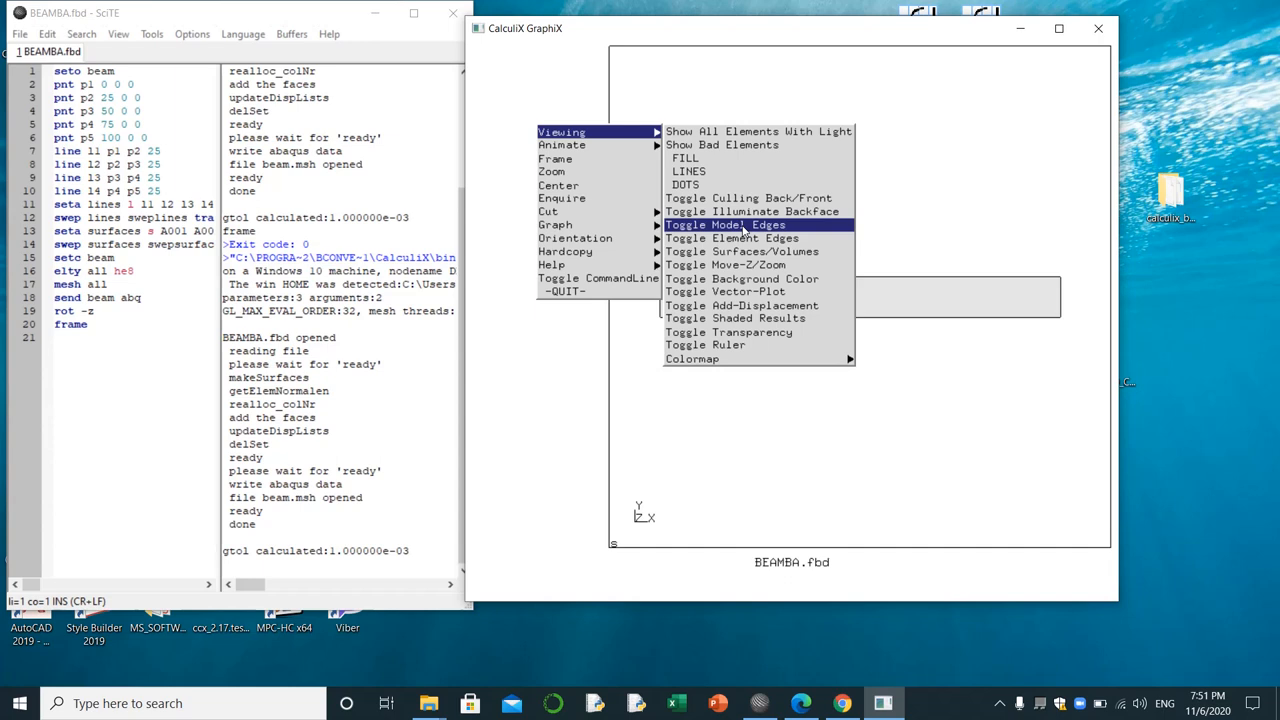
Toggle Model Edges from the Viewing menu in CalculiX GraphiX
click(725, 224)
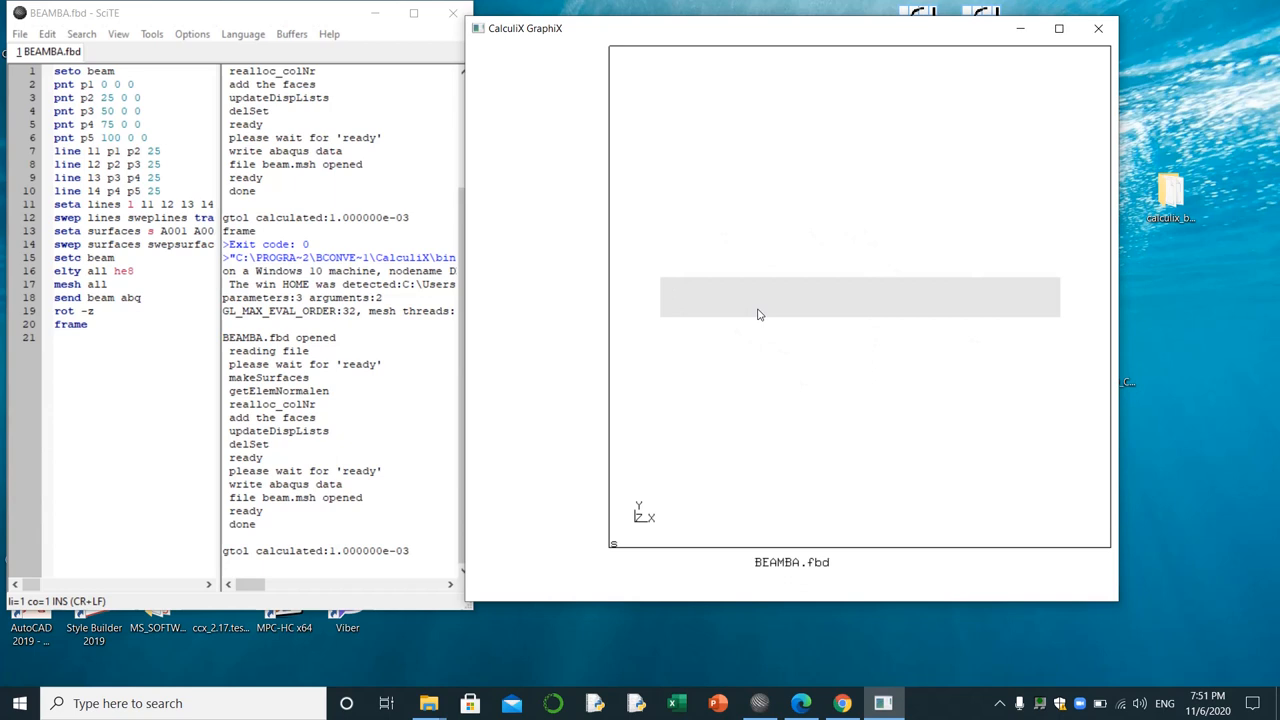
mouse_move(735, 190)
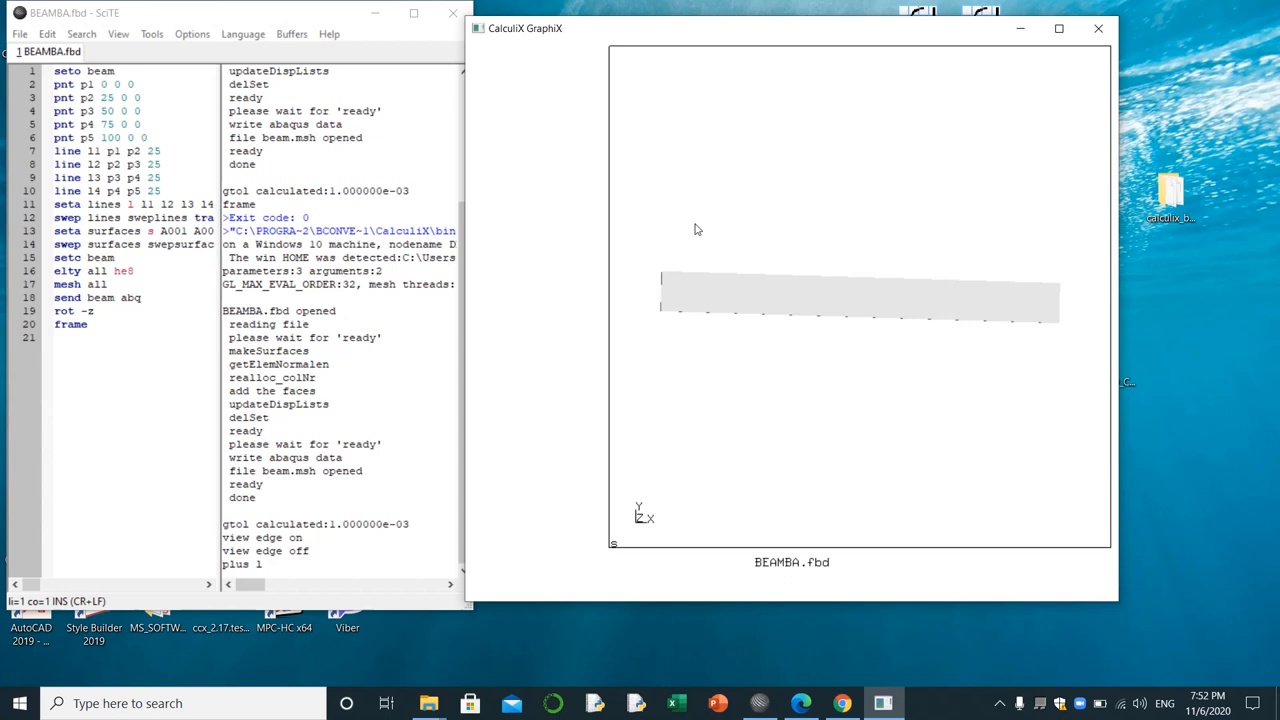
Enter 'plus l beam w' to add the beam lines in white
text(beam w)
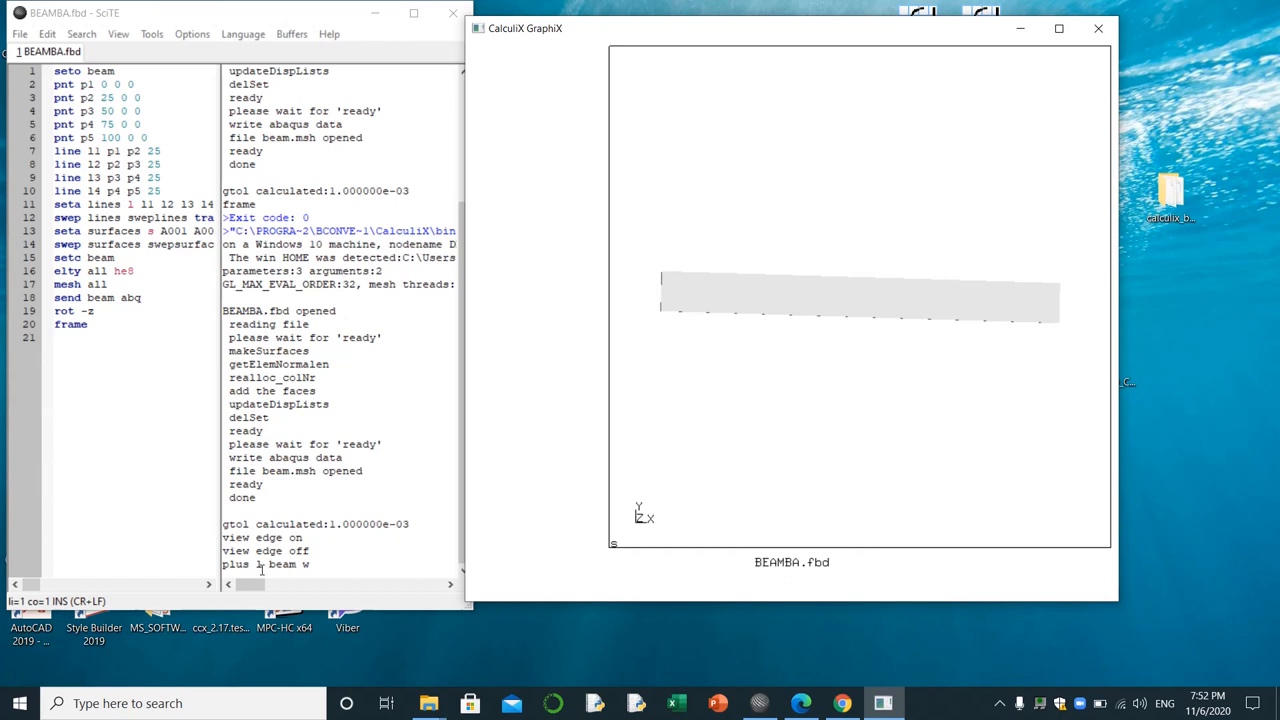
mouse_move(531, 215)
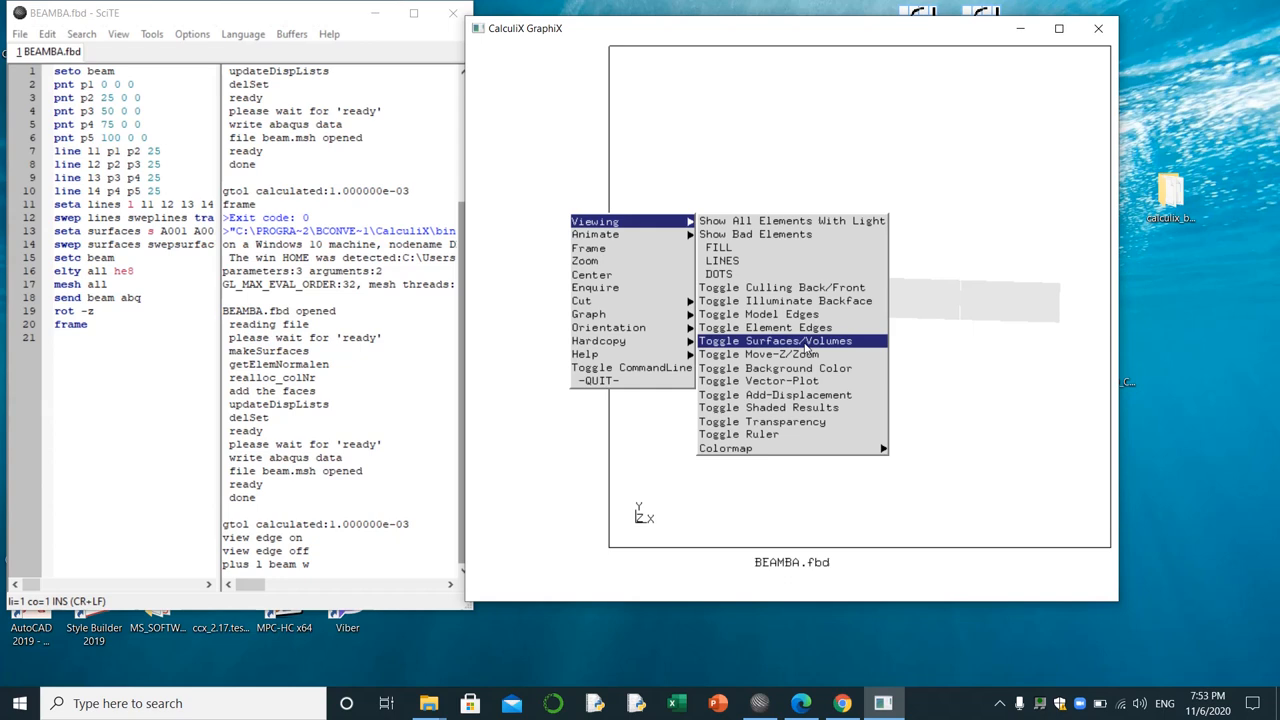
Toggle the background colour to black from the Viewing menu
click(774, 340)
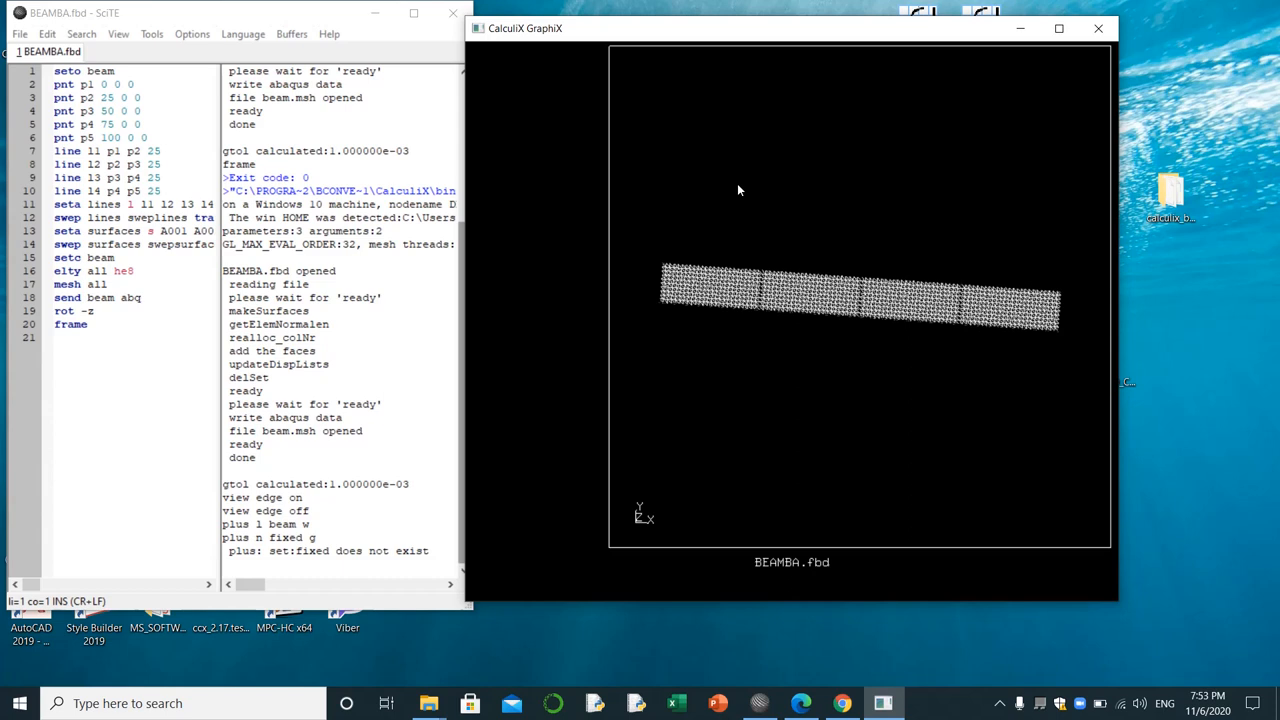
Enter 'plot n fixed g' to plot the fixed node set
text(plot n fixed g)
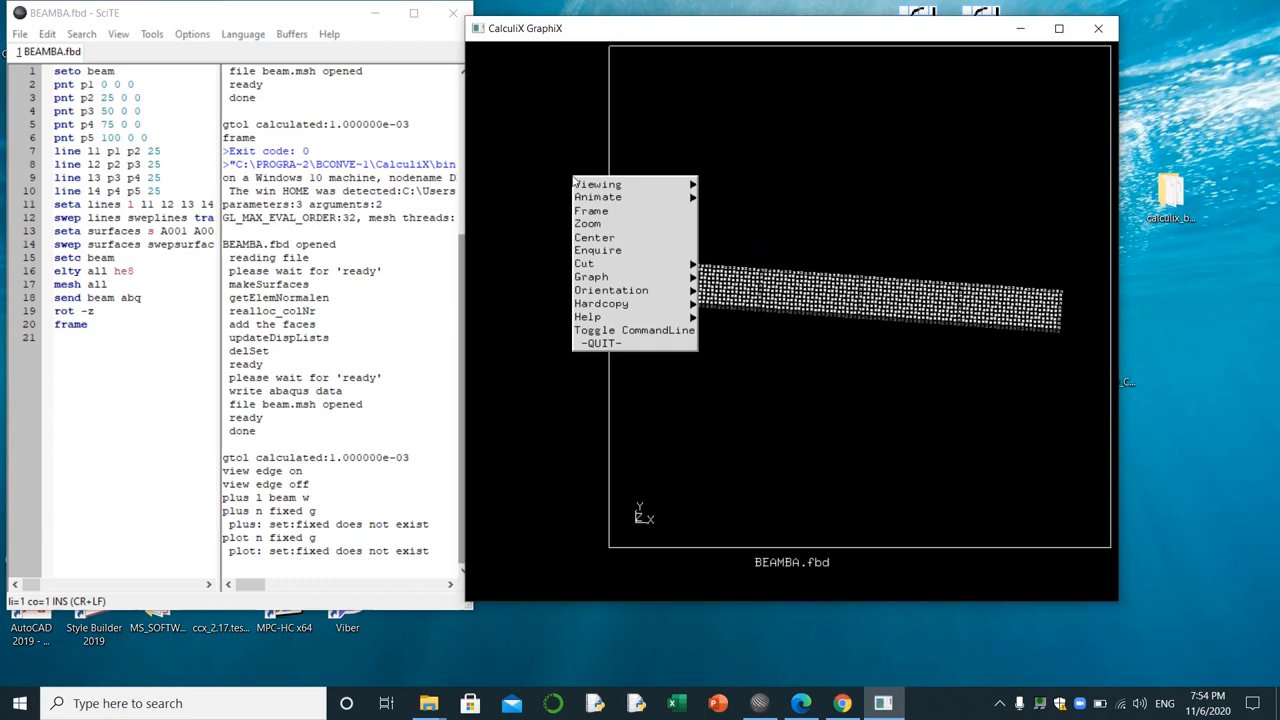
mouse_move(595, 195)
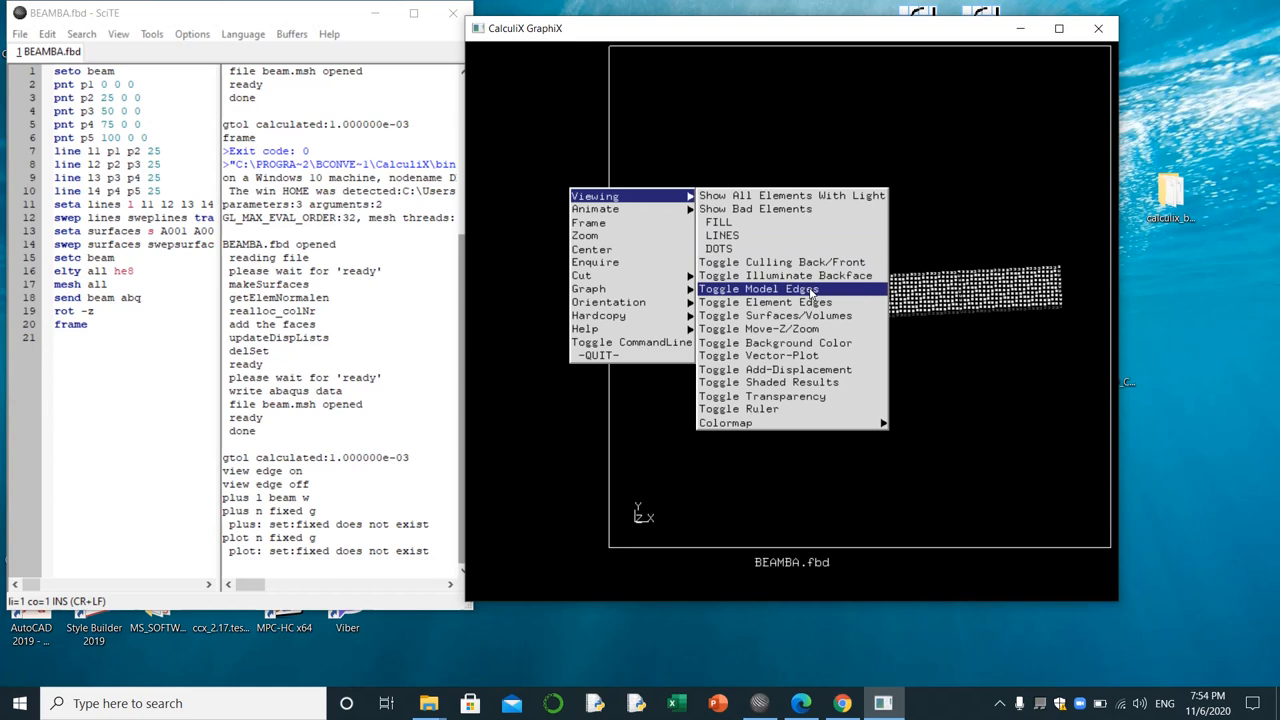
Turn on model edges via Viewing > Toggle Model Edges
click(765, 288)
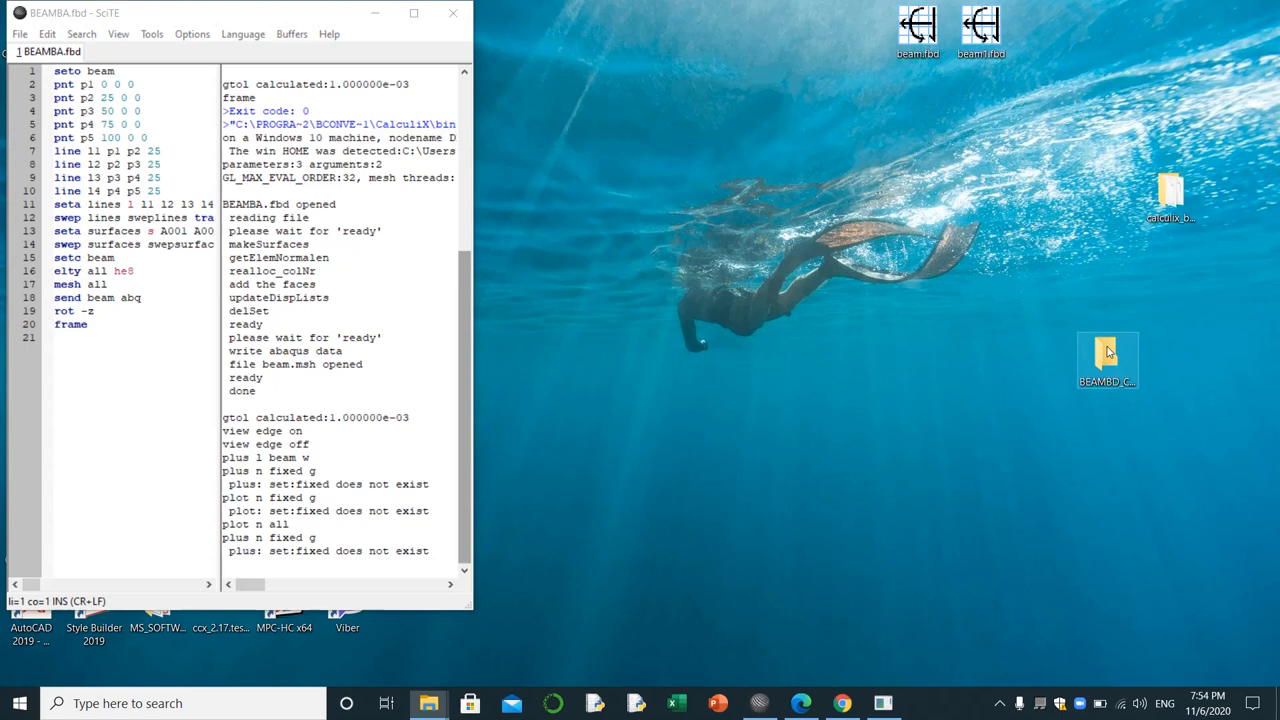
Open the beam tutorial and scroll to the 'send fixed abq spc 123' section
double_click(1106, 360)
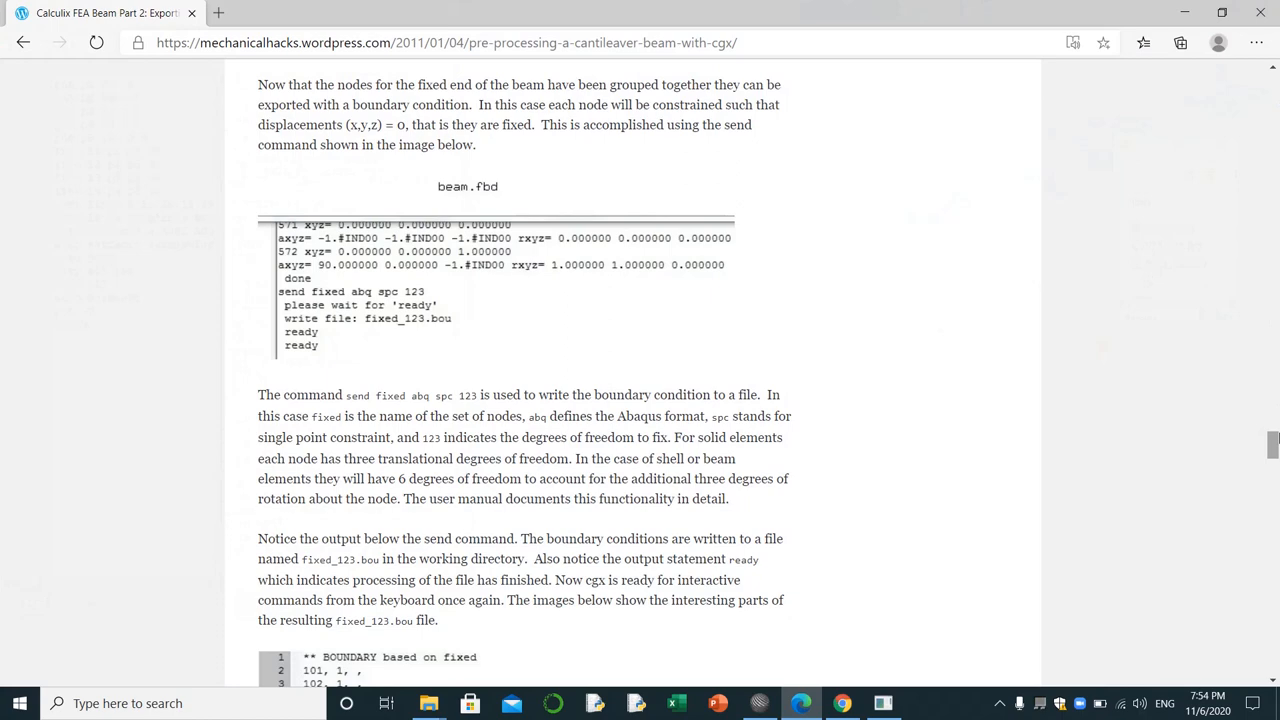
scroll(down, 3)
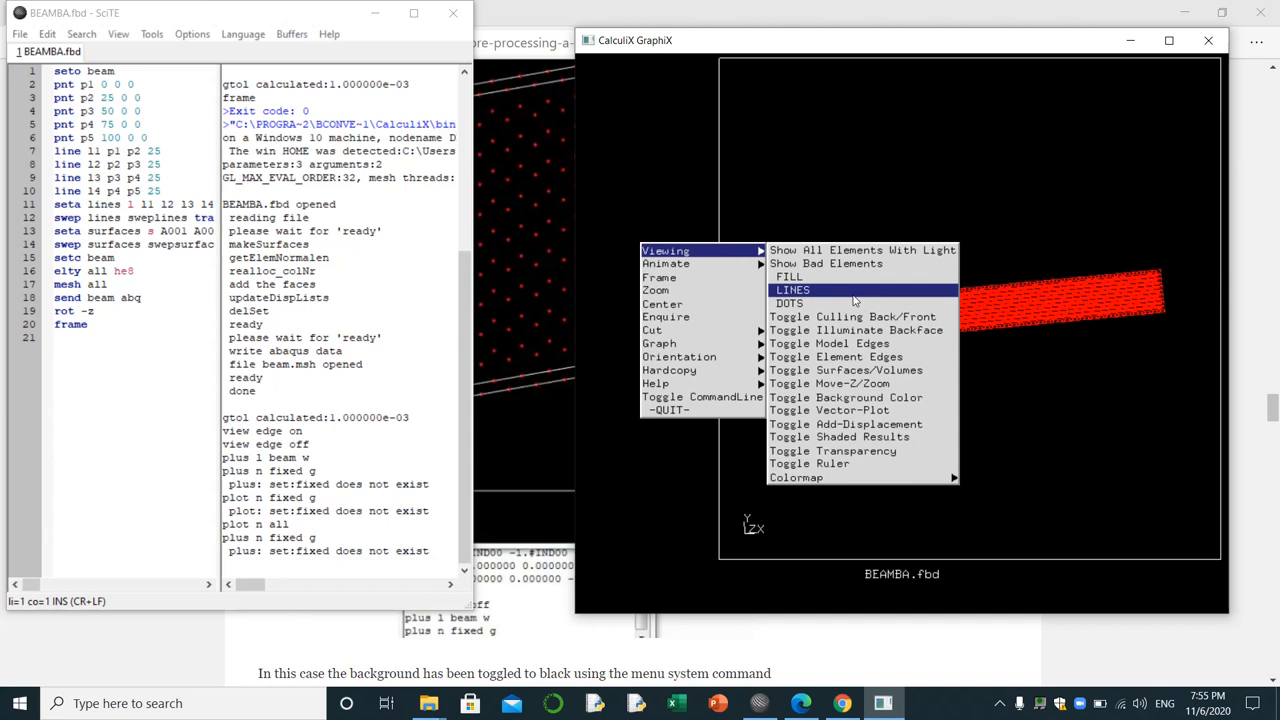
Draw elements as LINES and zoom in on the red-node beam
click(793, 289)
text(plus n)
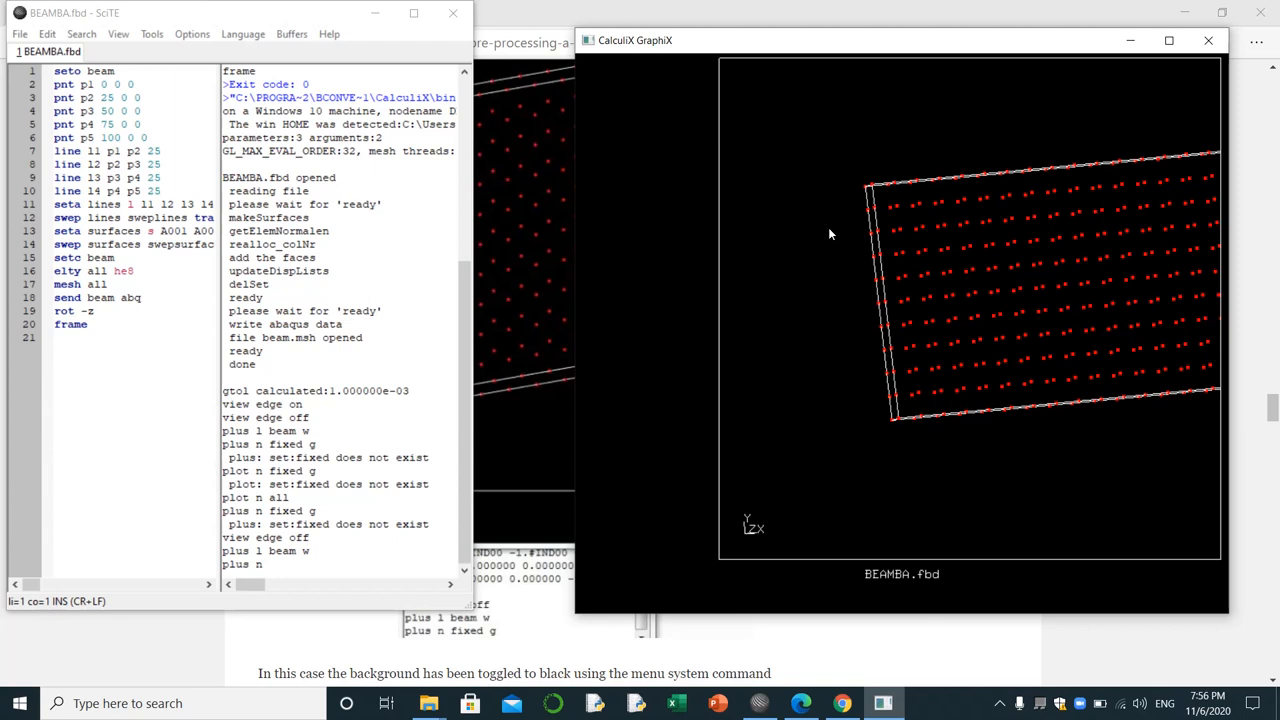
scroll(down, 3)
text( fixed g)
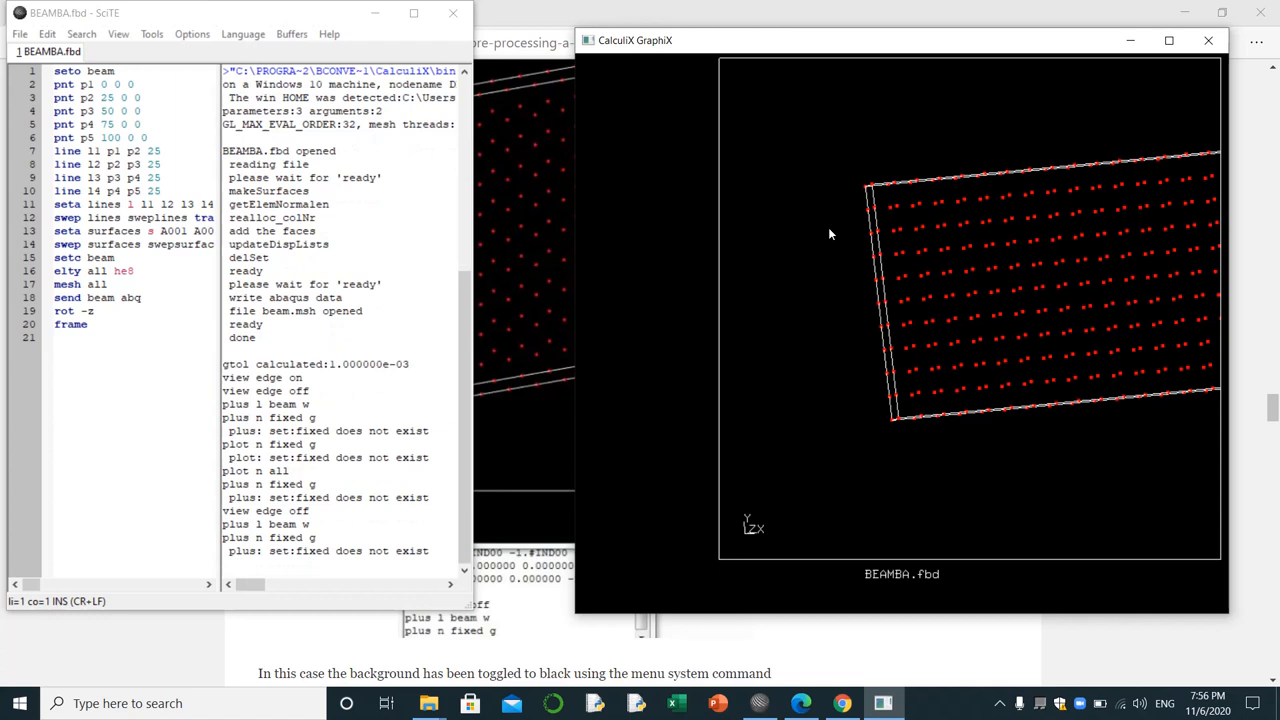
mouse_move(757, 367)
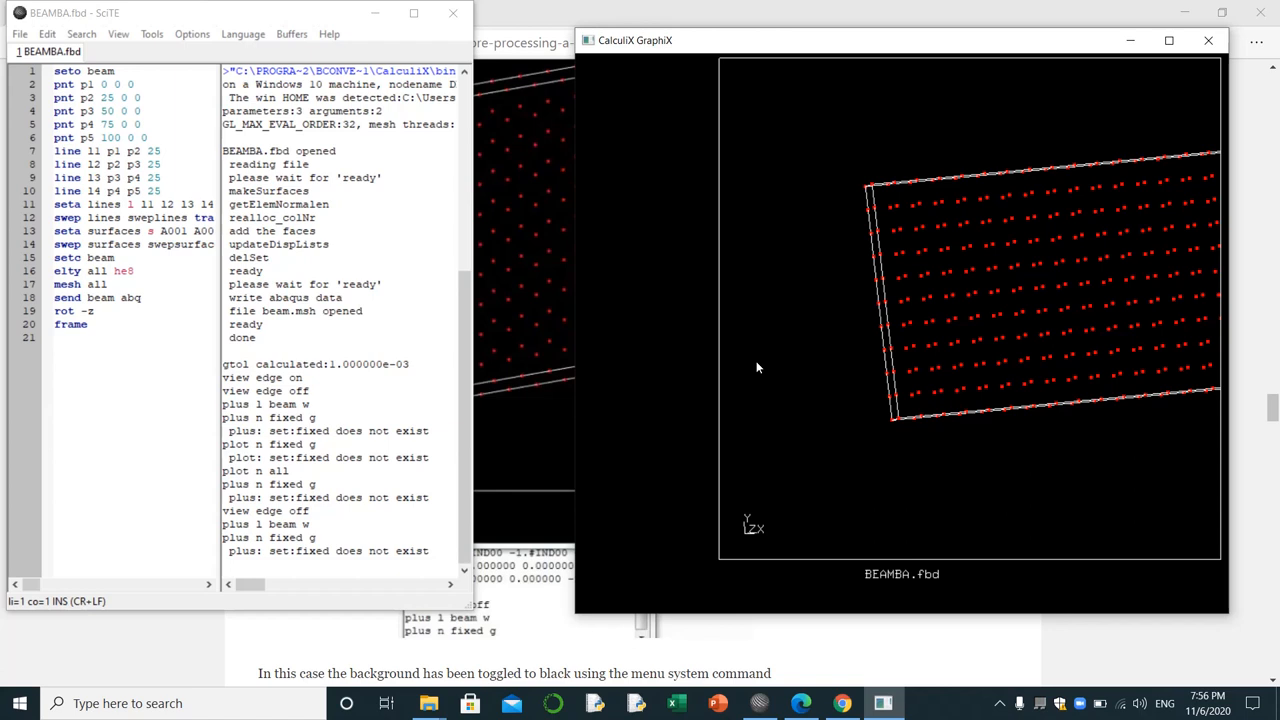
mouse_move(800, 382)
text(plot f)
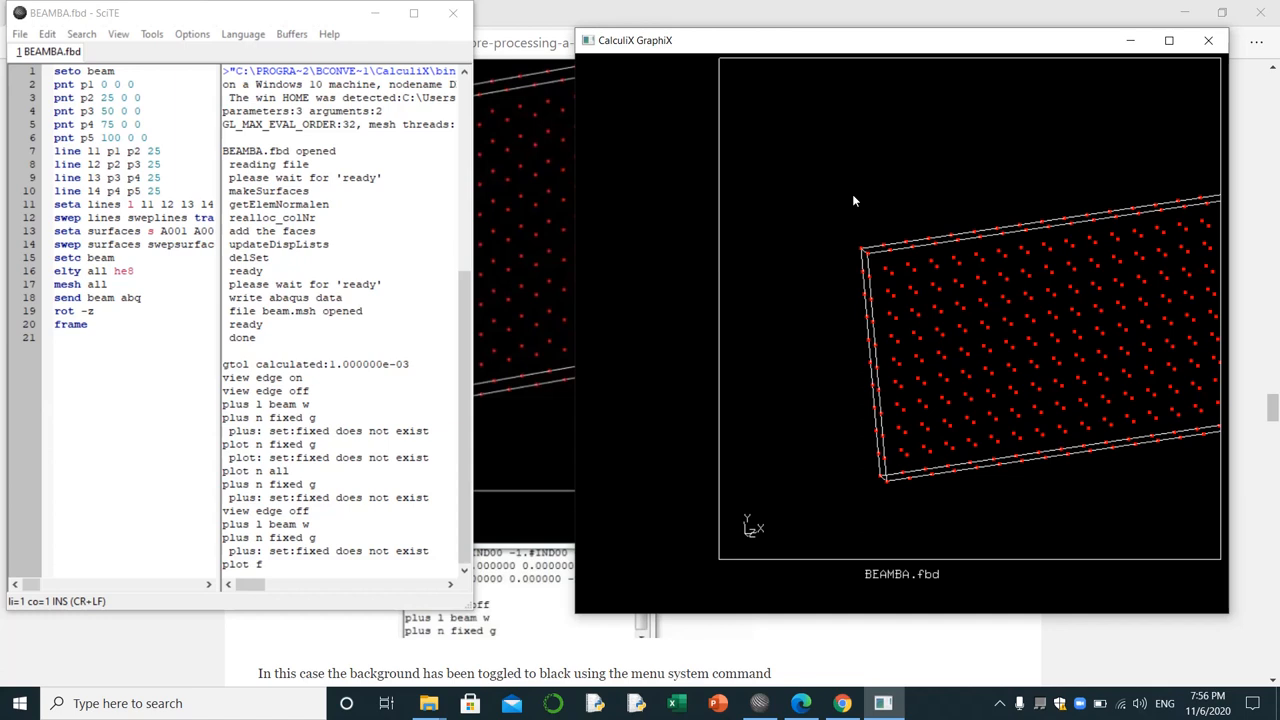
Type the 'plot f beam' command to plot the beam set's faces
text(beam)
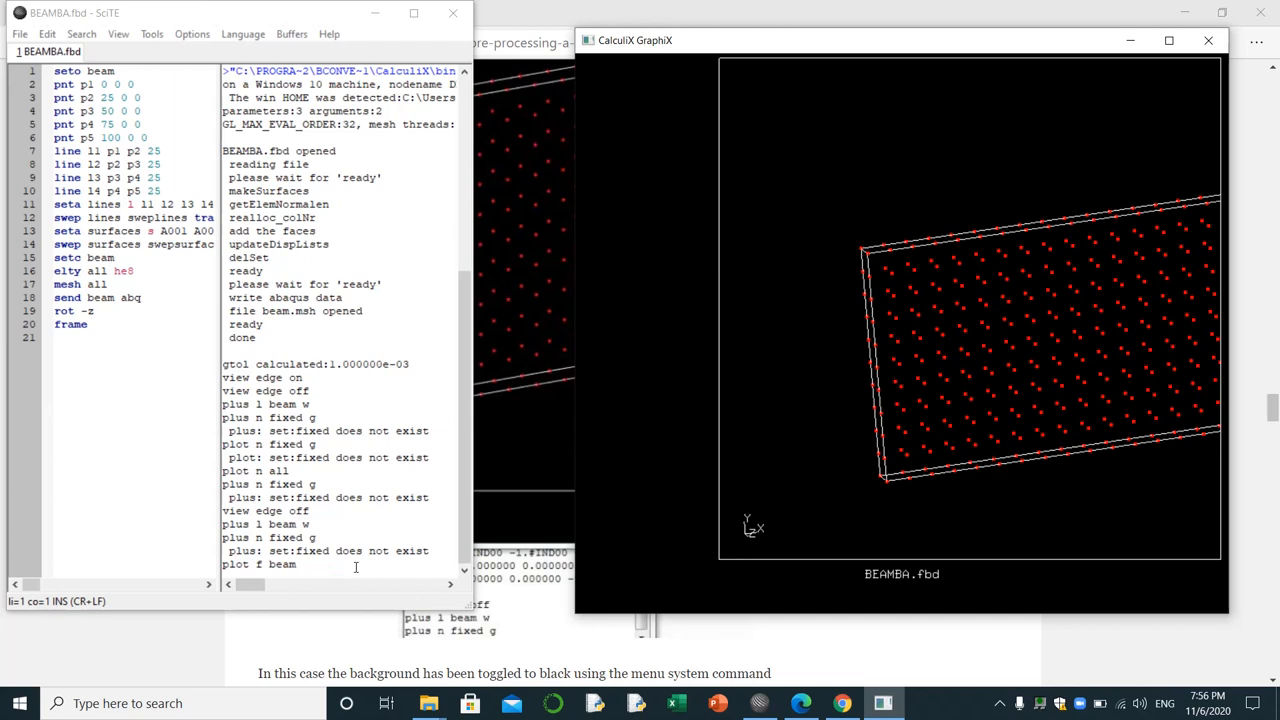